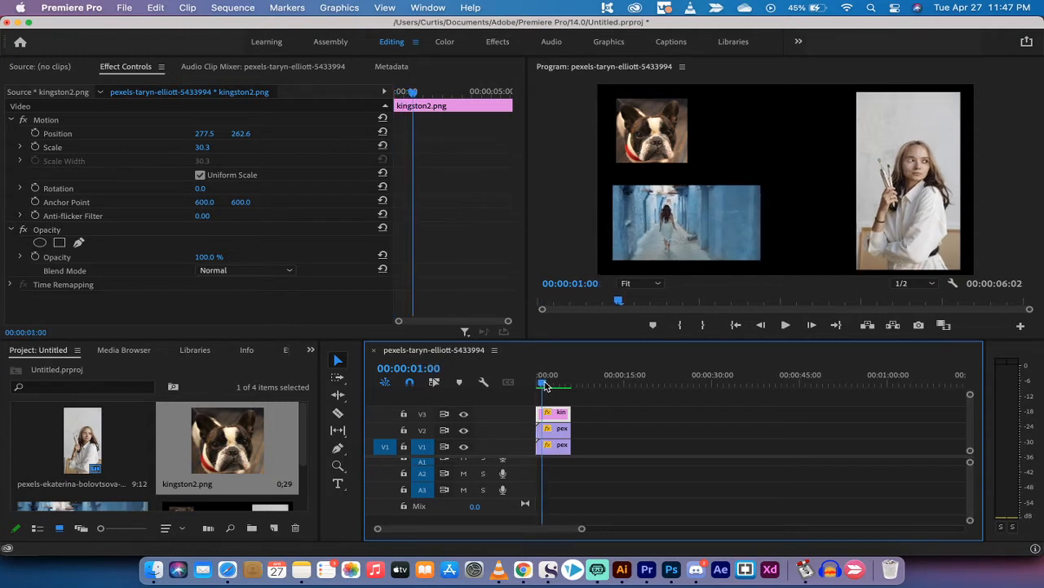
Step: Return the playhead to 00:00:00:00 and select the kingston2.png dog clip in the Timeline
drag(543, 383, 559, 383)
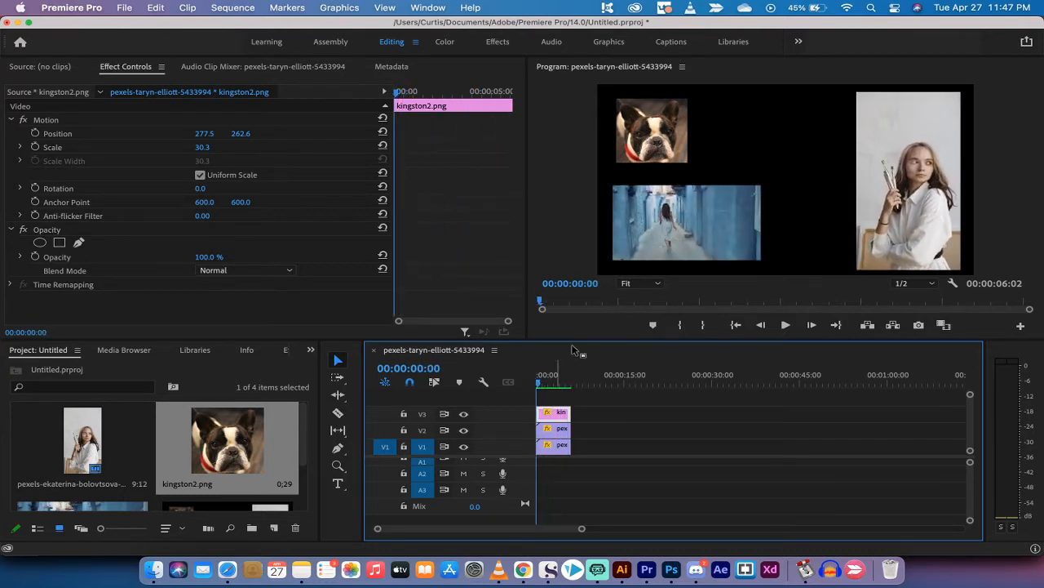
mouse_move(577, 411)
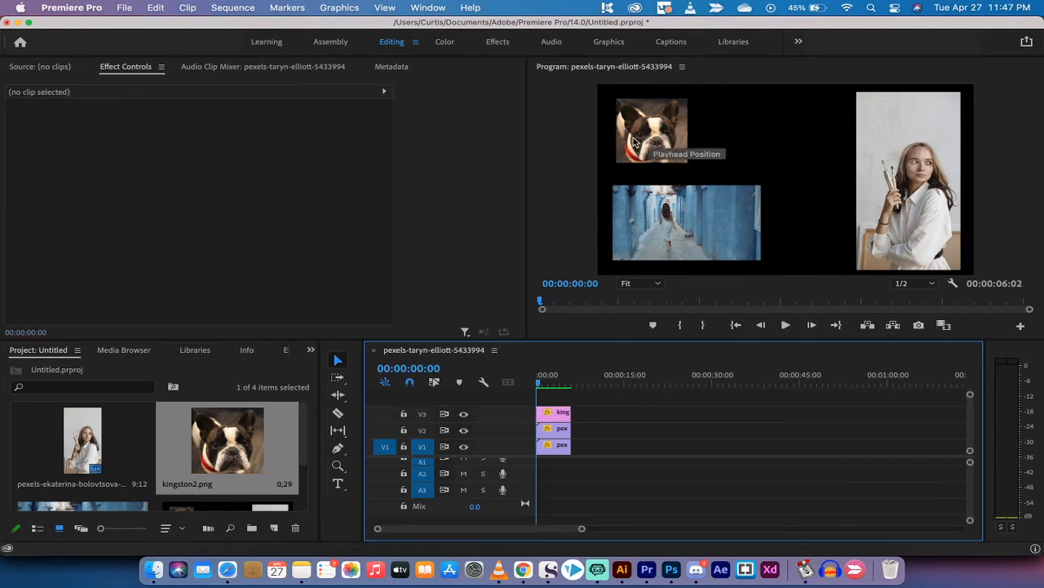
click(555, 412)
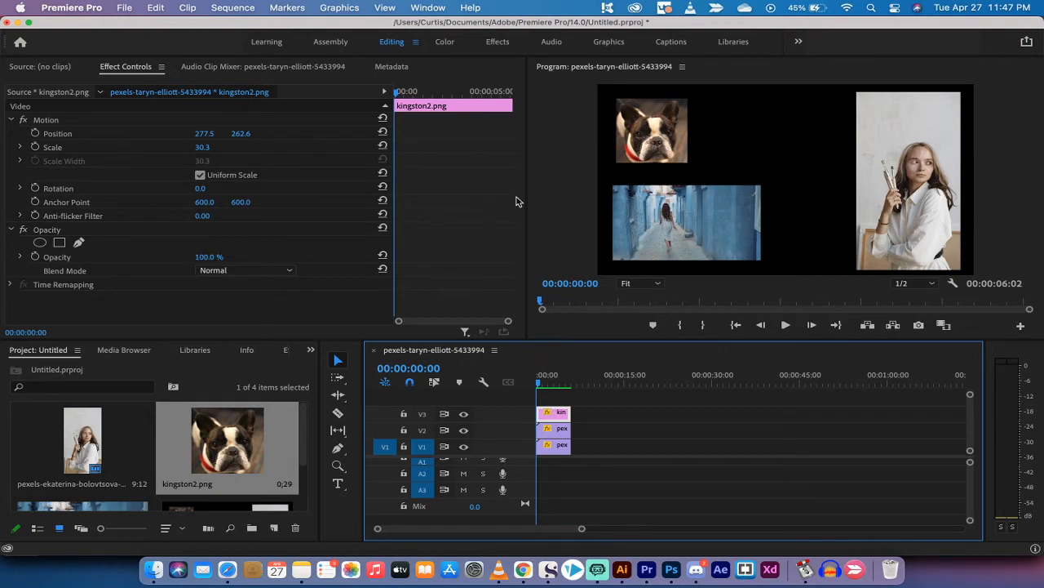
mouse_move(259, 185)
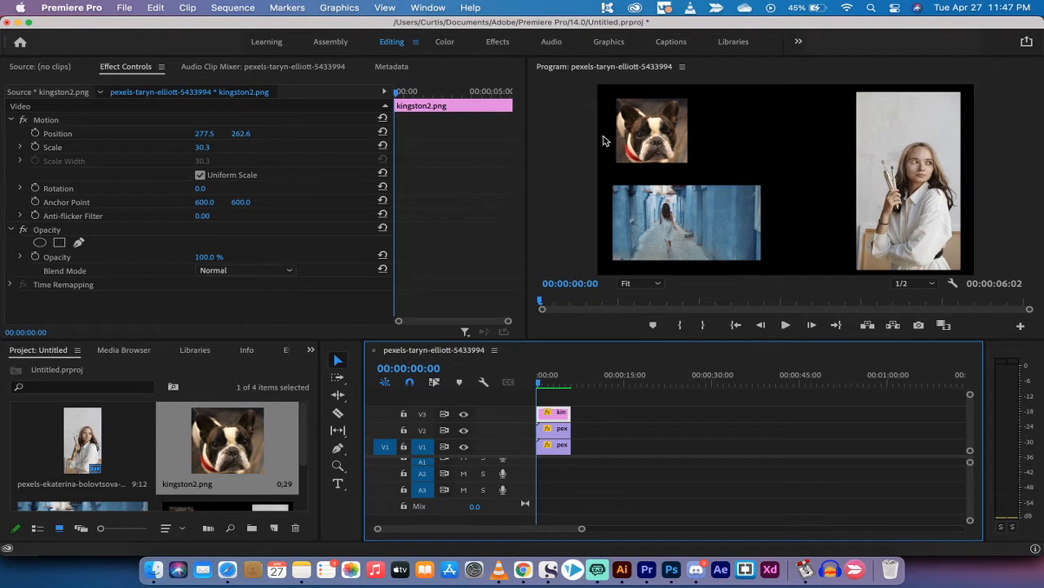
mouse_move(647, 127)
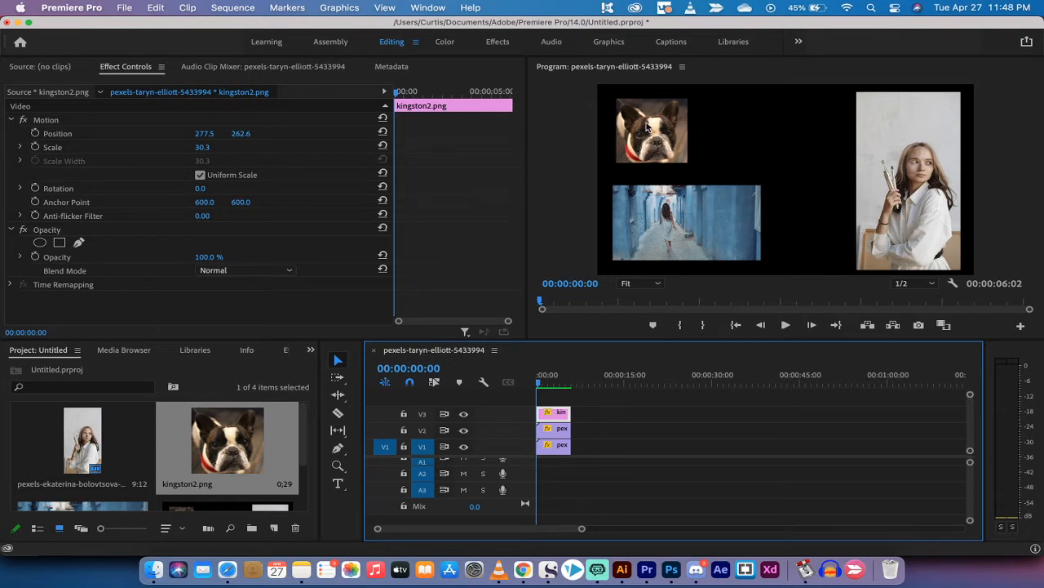
Step: Resize the dog photo in the Program Monitor by its corner handle to 39.0% scale
click(652, 131)
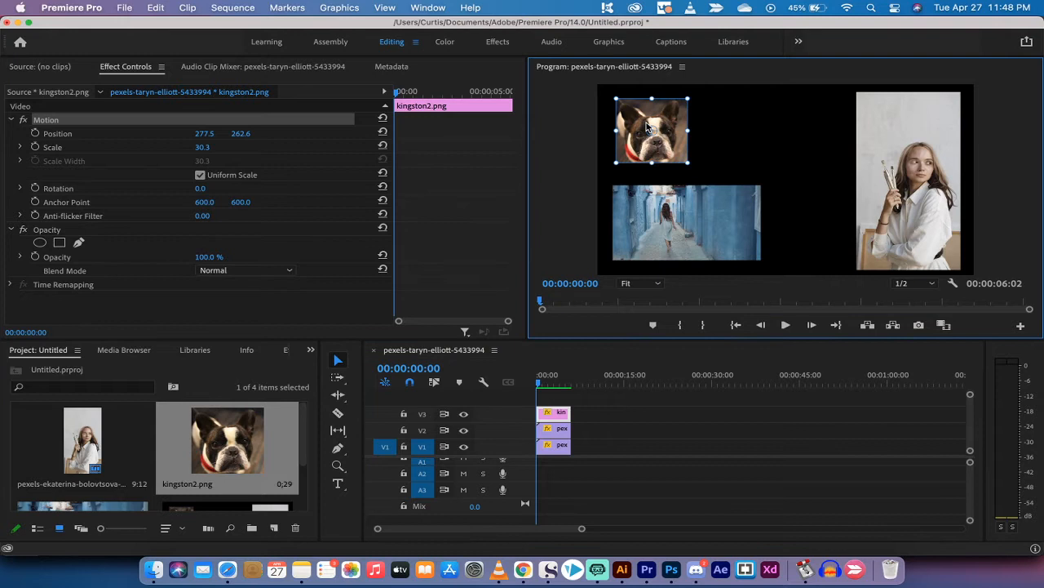
mouse_move(688, 166)
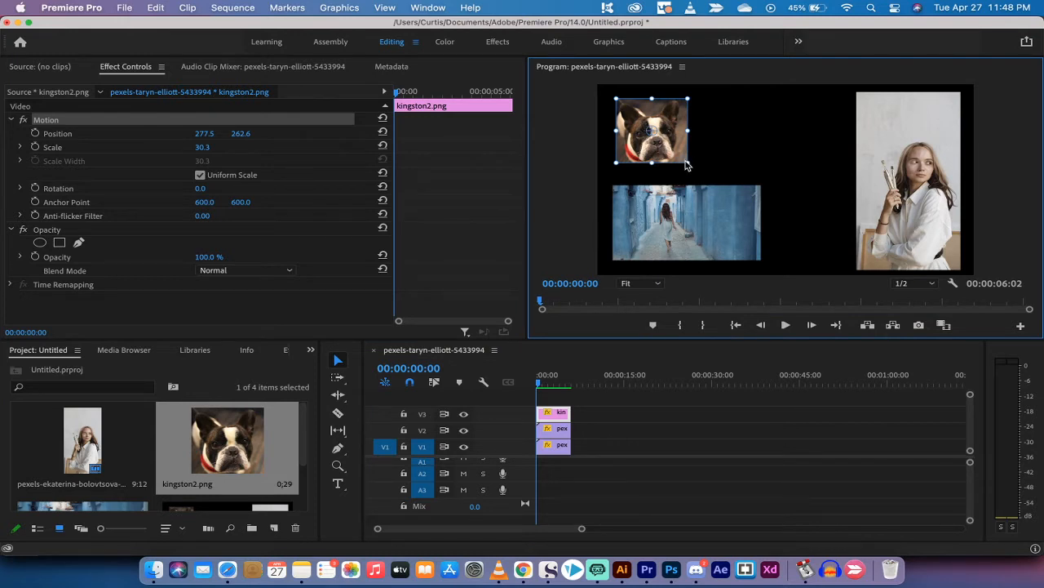
mouse_move(659, 119)
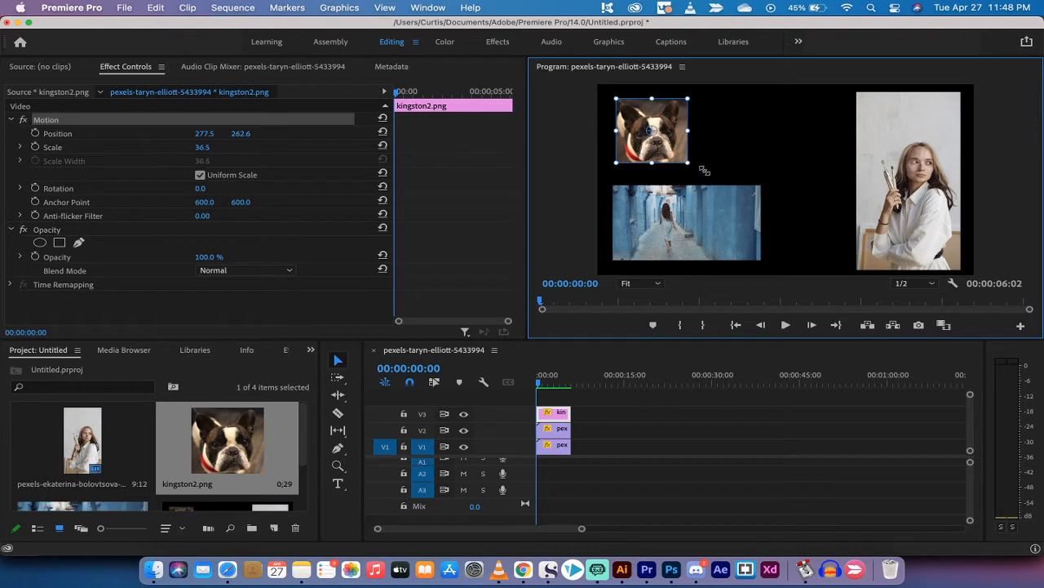
drag(687, 151, 684, 163)
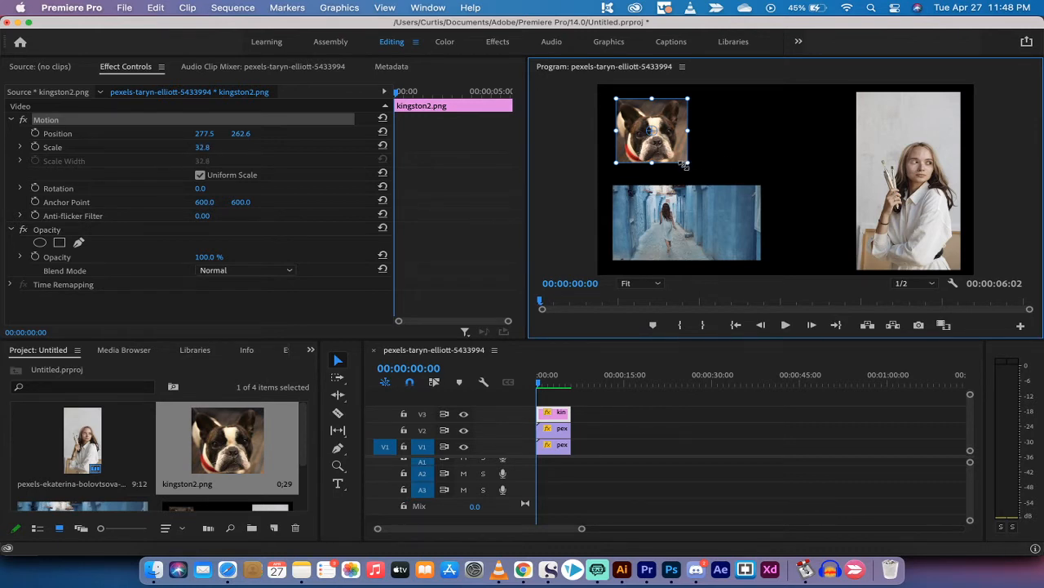
drag(684, 166, 704, 178)
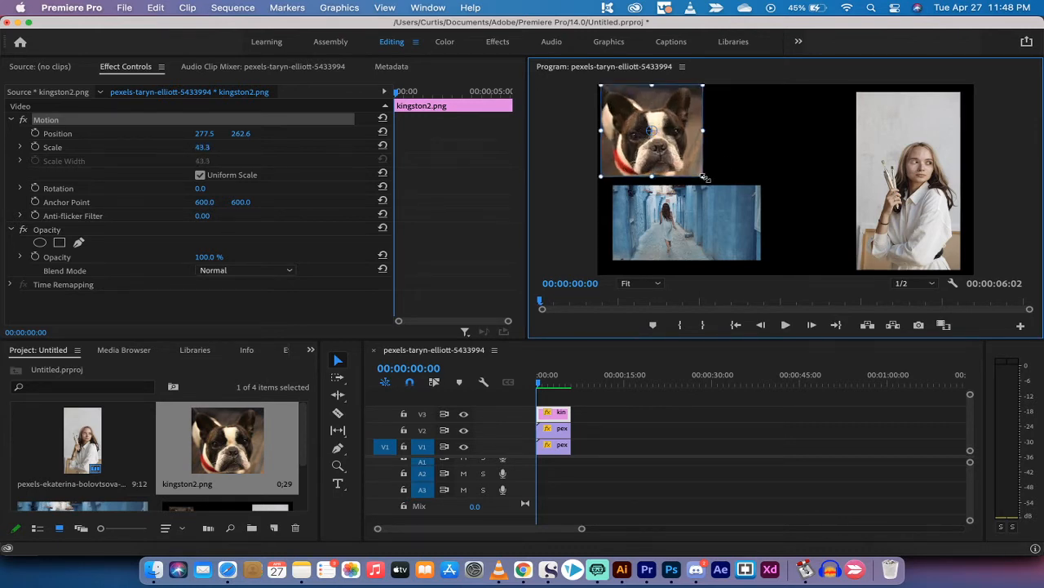
drag(703, 178, 694, 169)
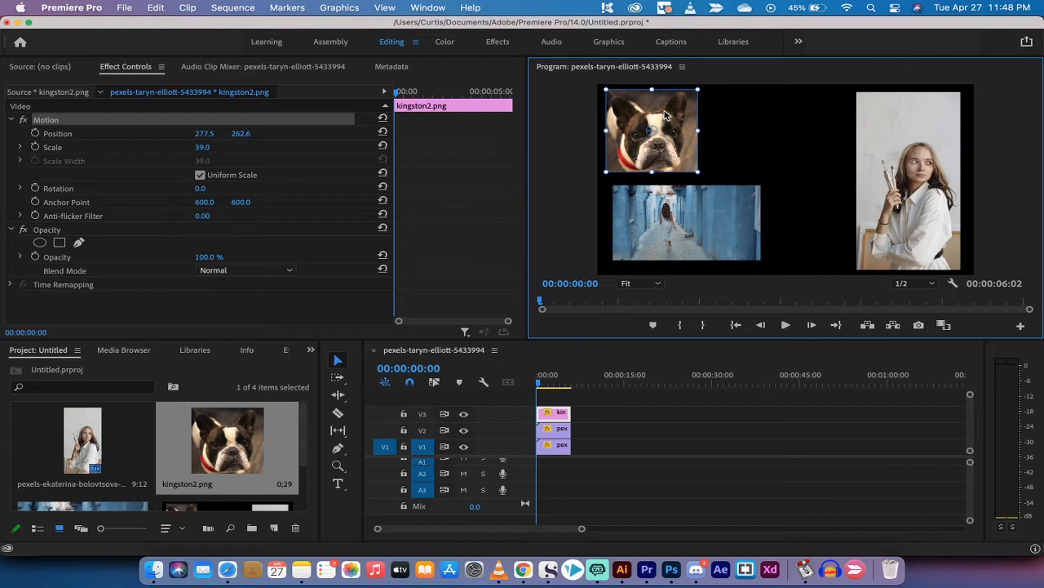
mouse_move(587, 143)
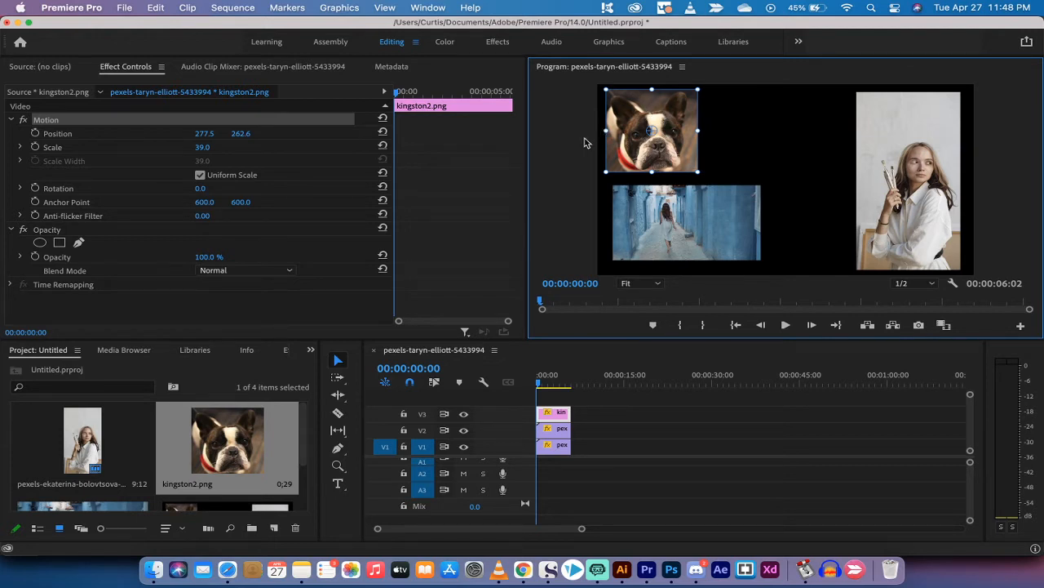
mouse_move(308, 204)
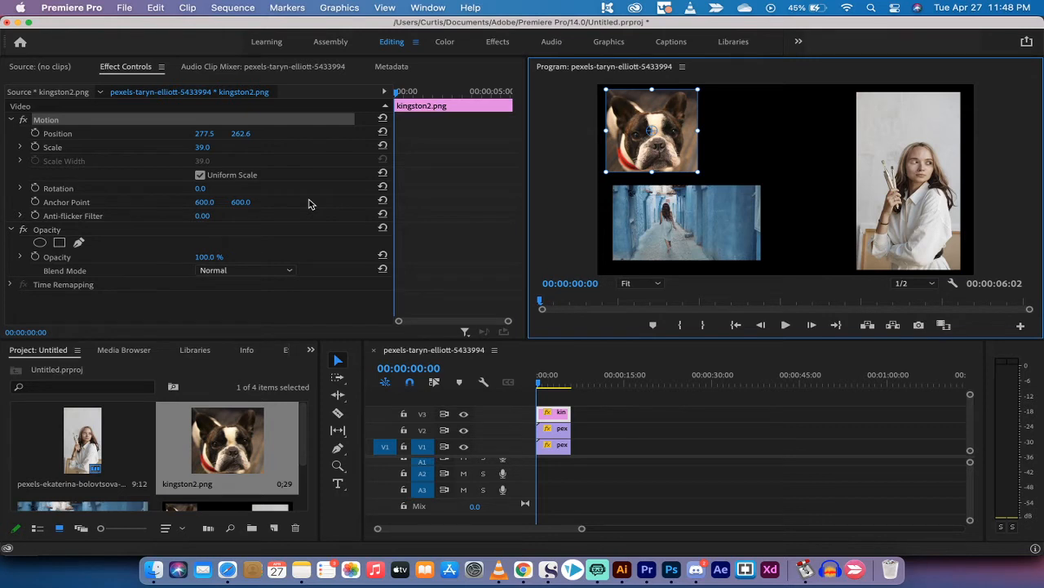
Step: Move the dog photo right so it sits centred directly above the alley clip
drag(653, 130, 656, 130)
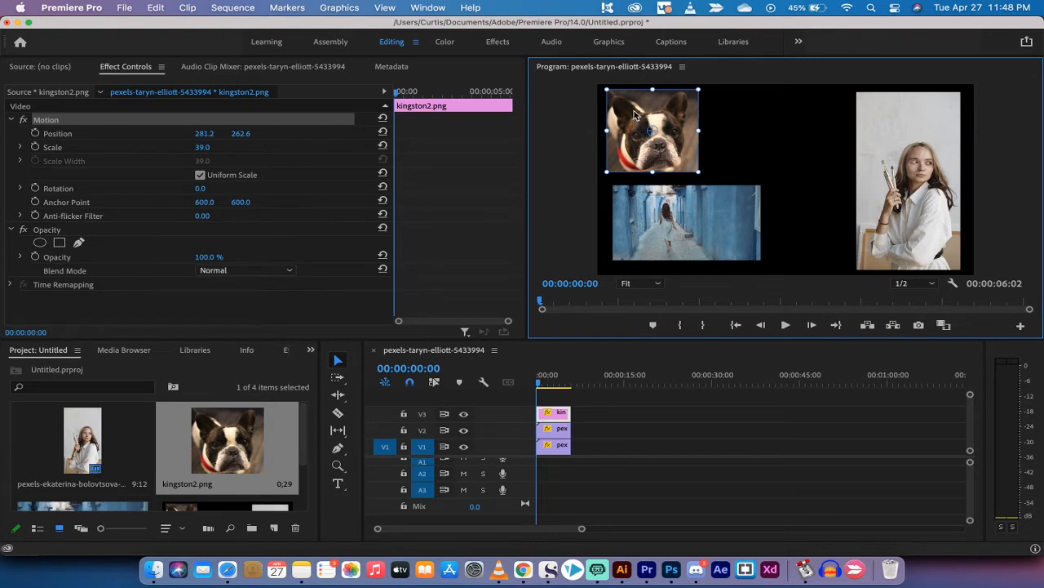
drag(653, 131, 694, 132)
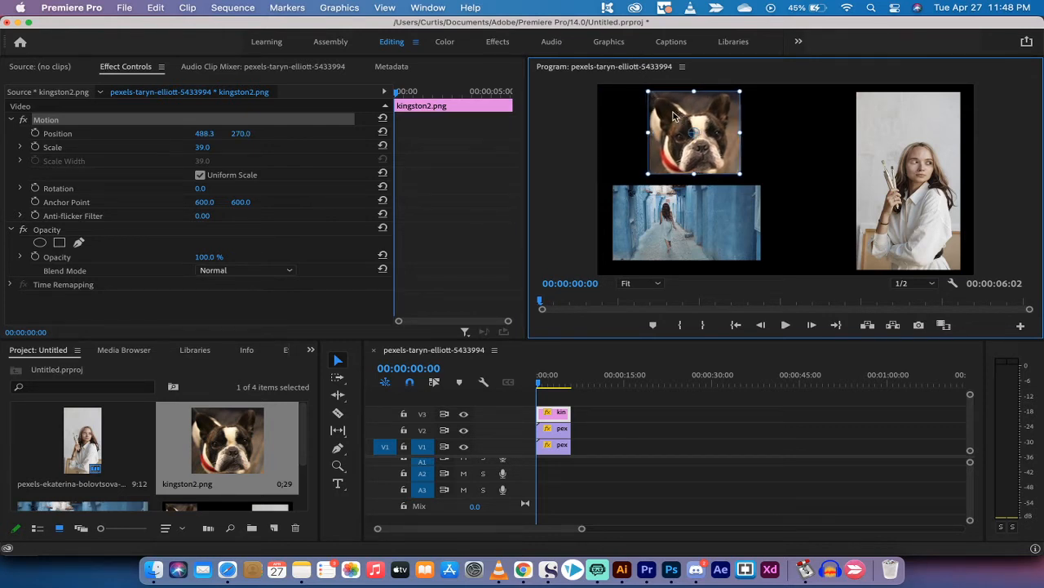
drag(694, 134, 690, 130)
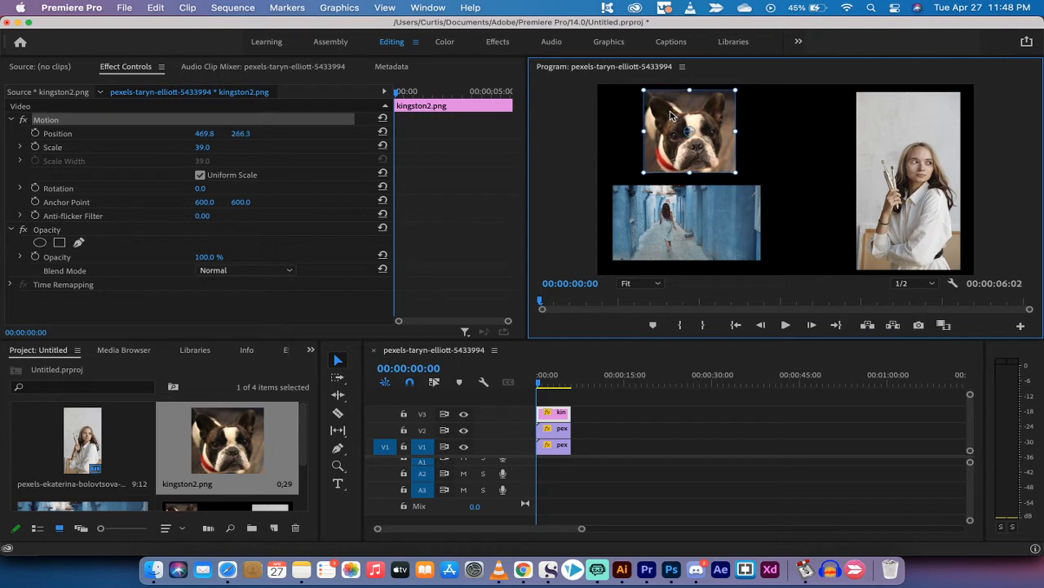
drag(689, 131, 690, 134)
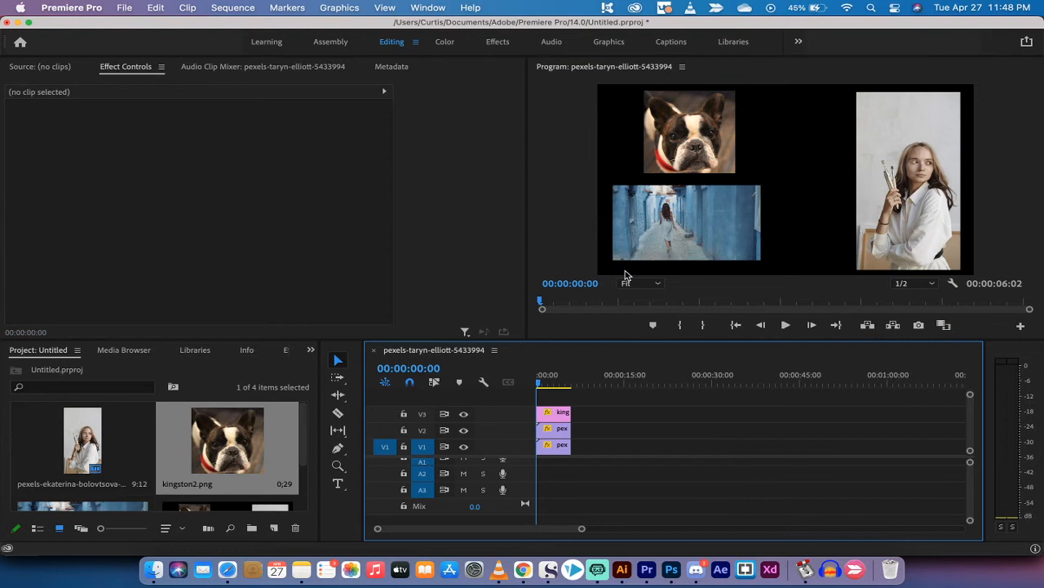
Step: Enlarge the alley video to 54.4% scale and shift it up-left to overlap the dog photo
click(555, 444)
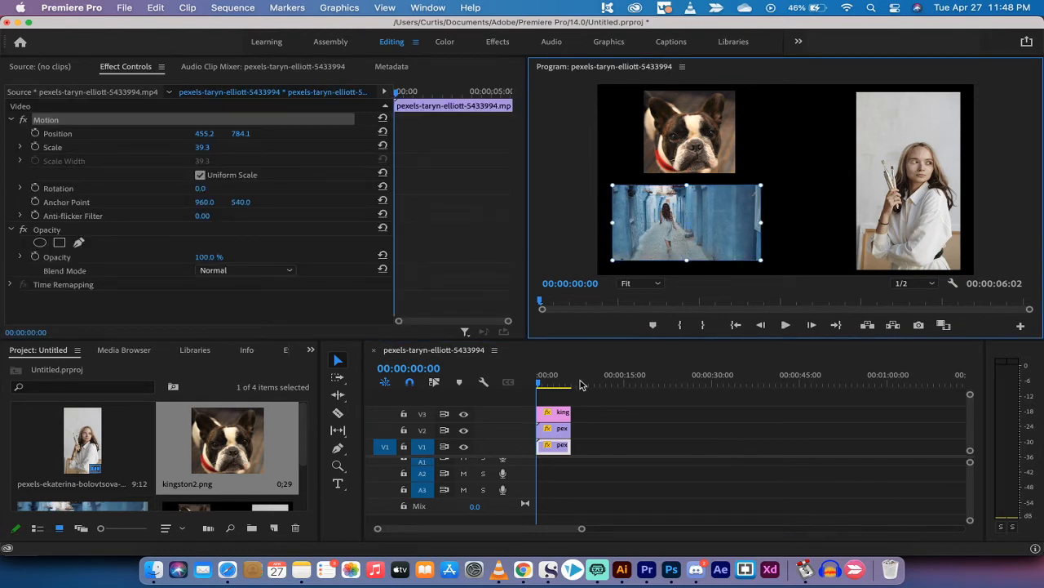
drag(538, 383, 553, 384)
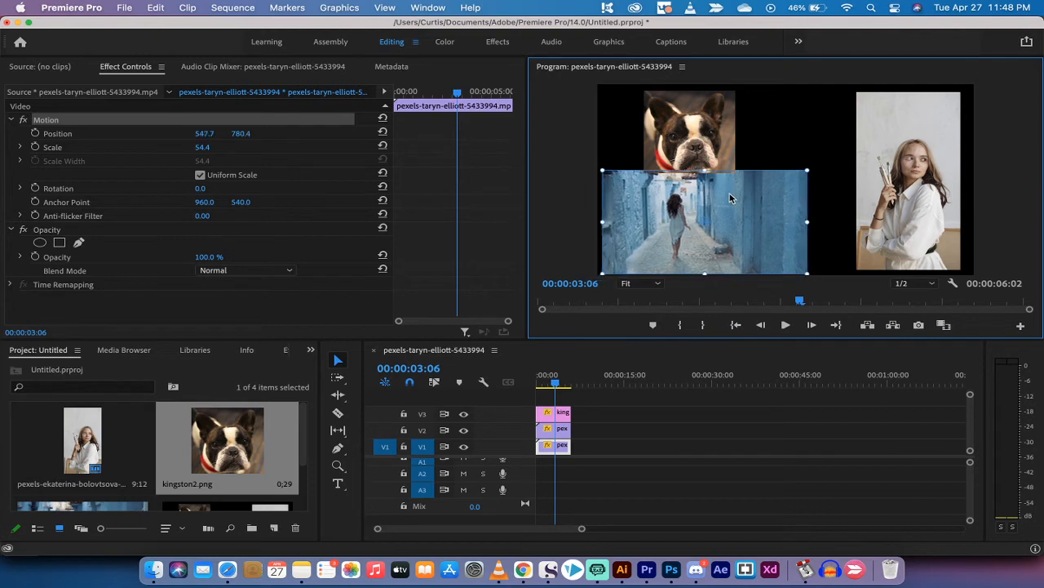
drag(730, 199, 674, 259)
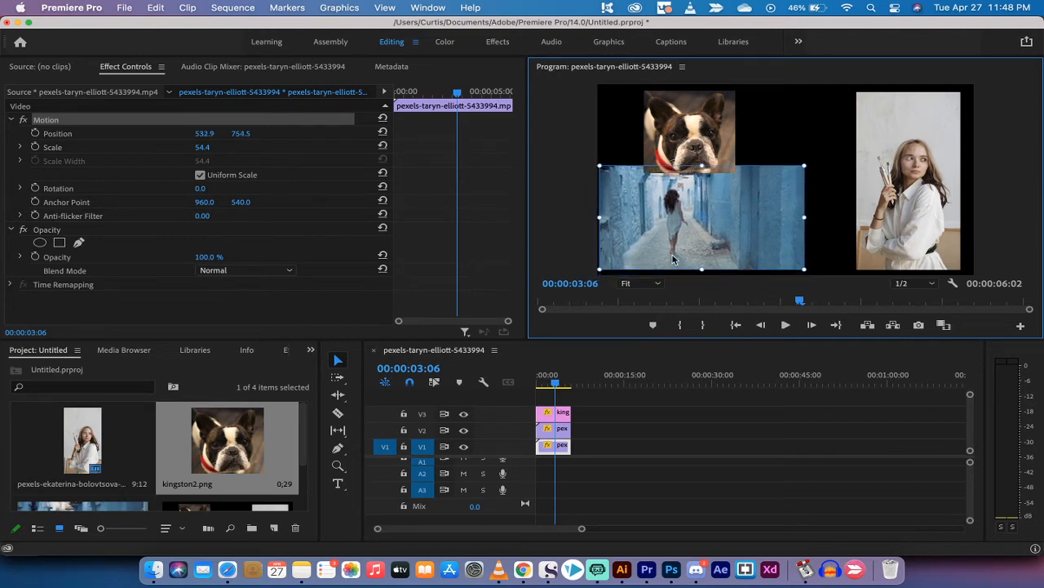
mouse_move(640, 283)
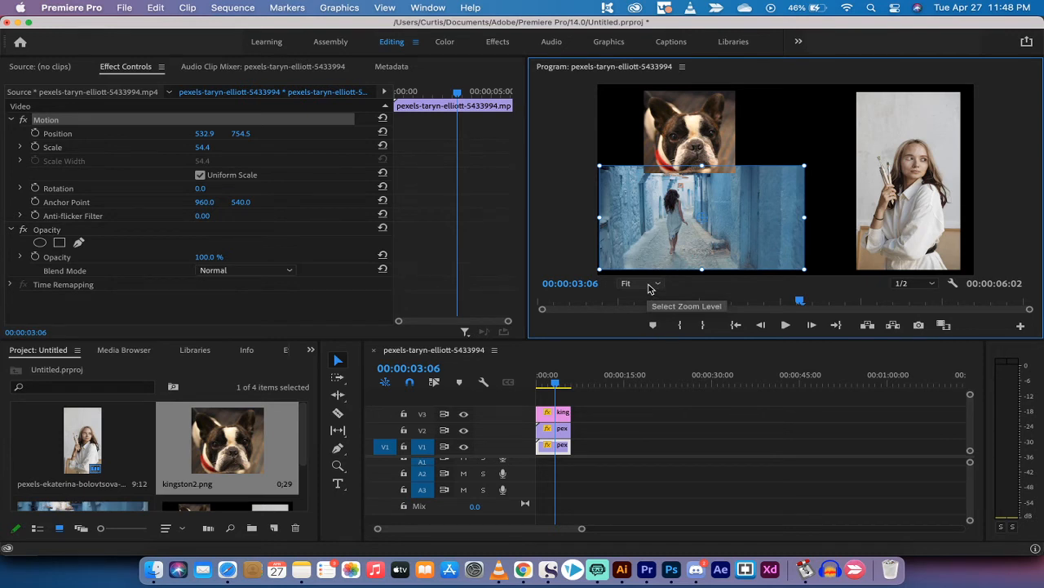
mouse_move(665, 249)
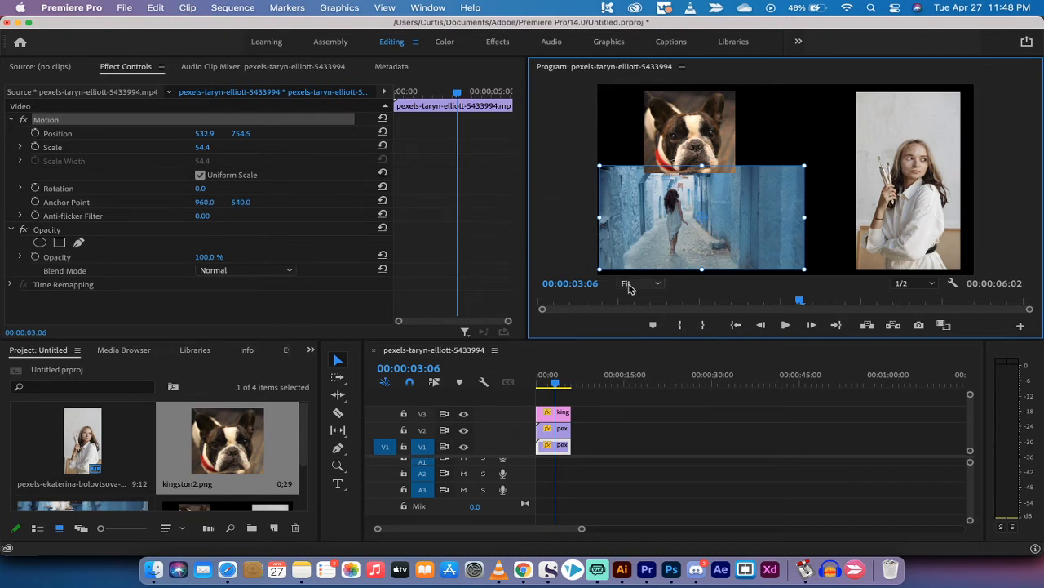
Step: At 25% preview zoom, scale the alley video to 92.9% and align it to fill the frame
click(640, 283)
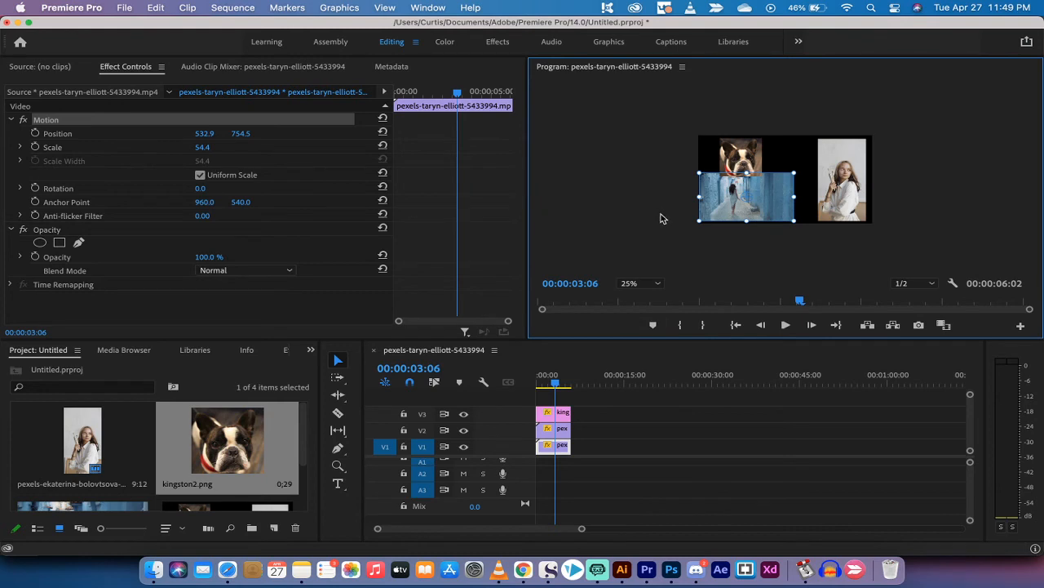
mouse_move(696, 222)
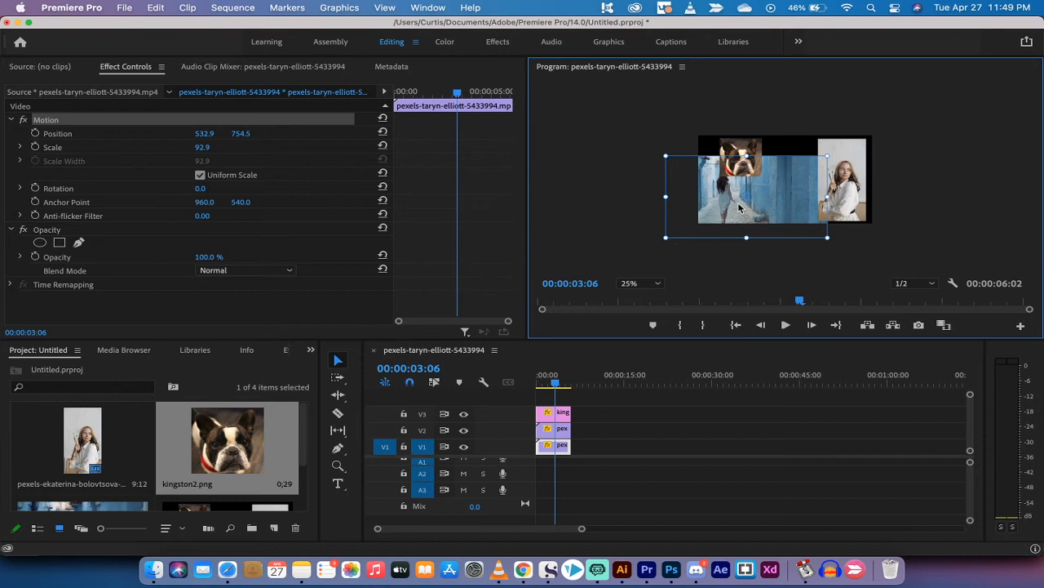
drag(746, 193, 763, 185)
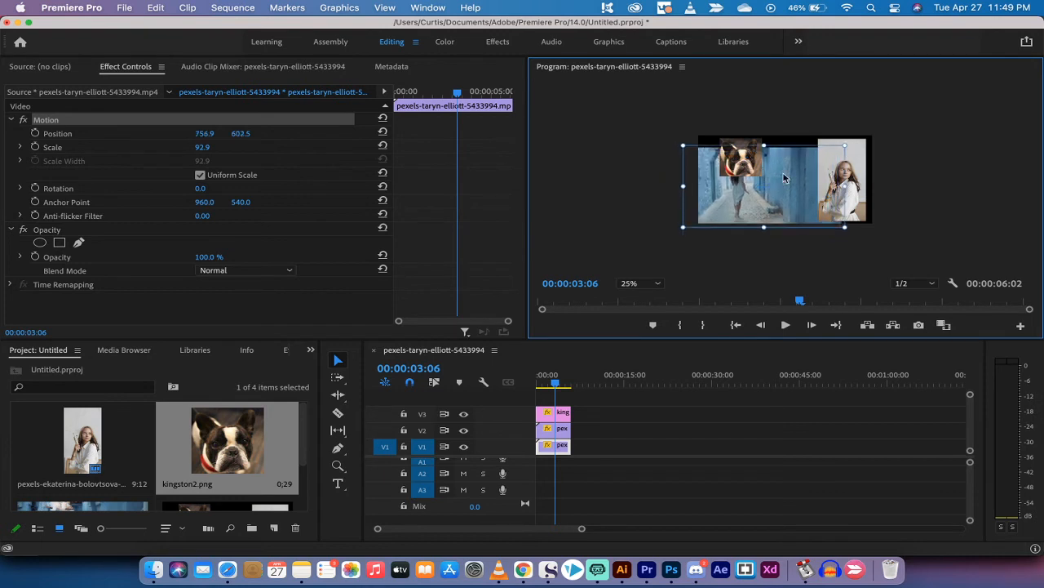
drag(765, 185, 784, 178)
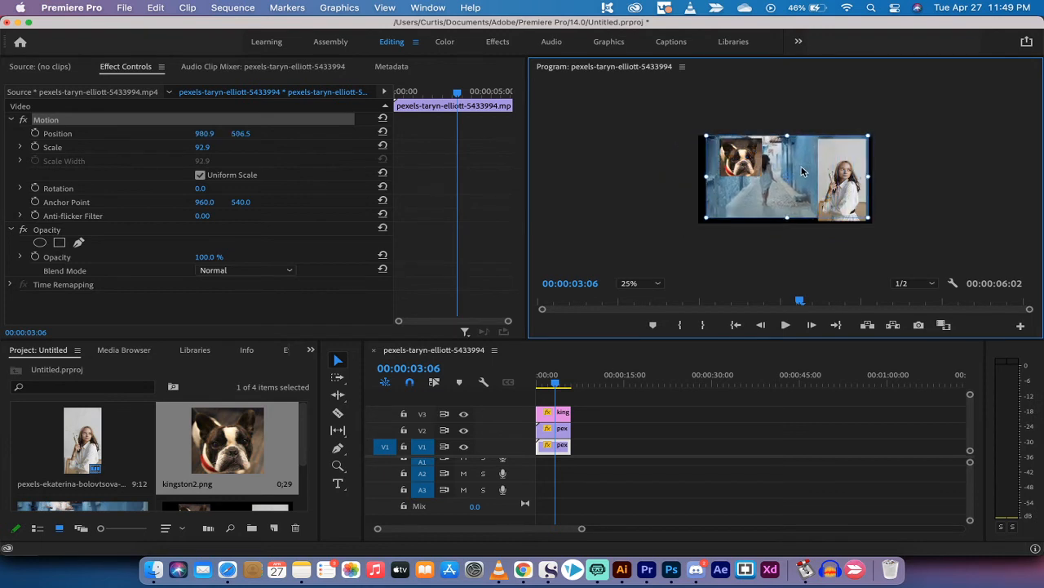
drag(800, 171, 774, 176)
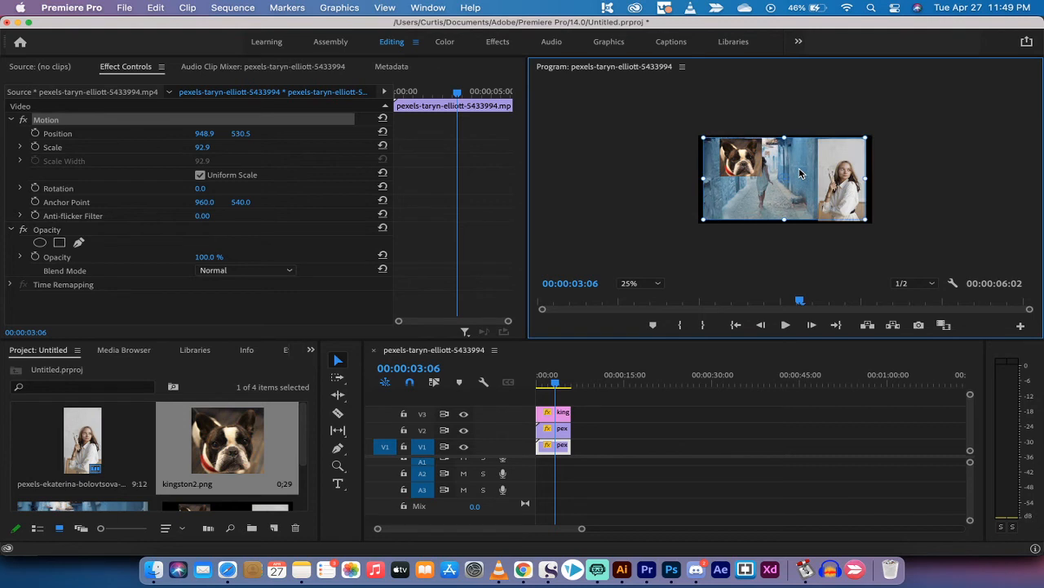
mouse_move(613, 414)
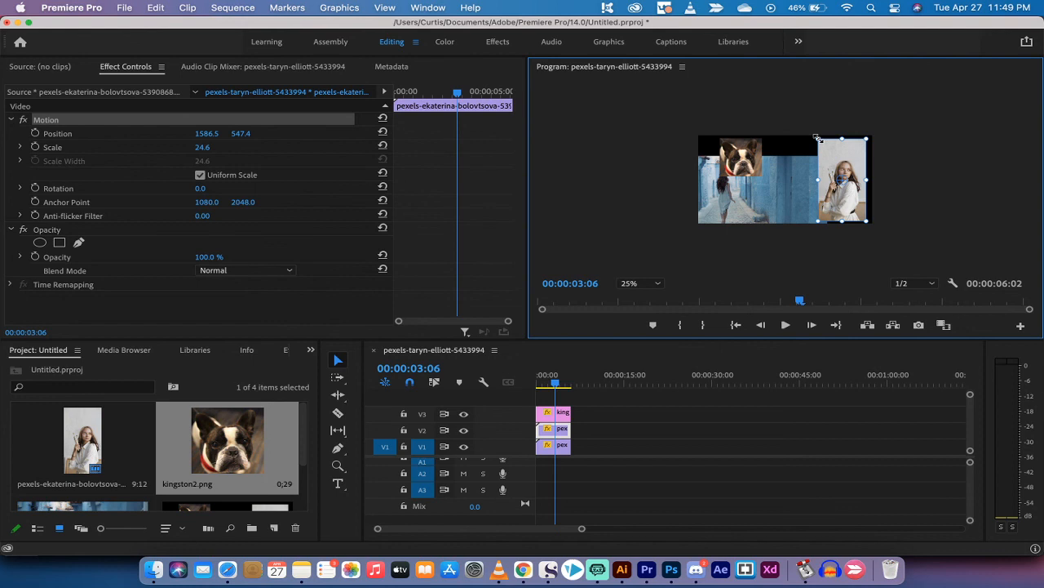
Step: Shrink the woman's portrait on the right to 19.1% scale by its corner handle
drag(818, 139, 829, 147)
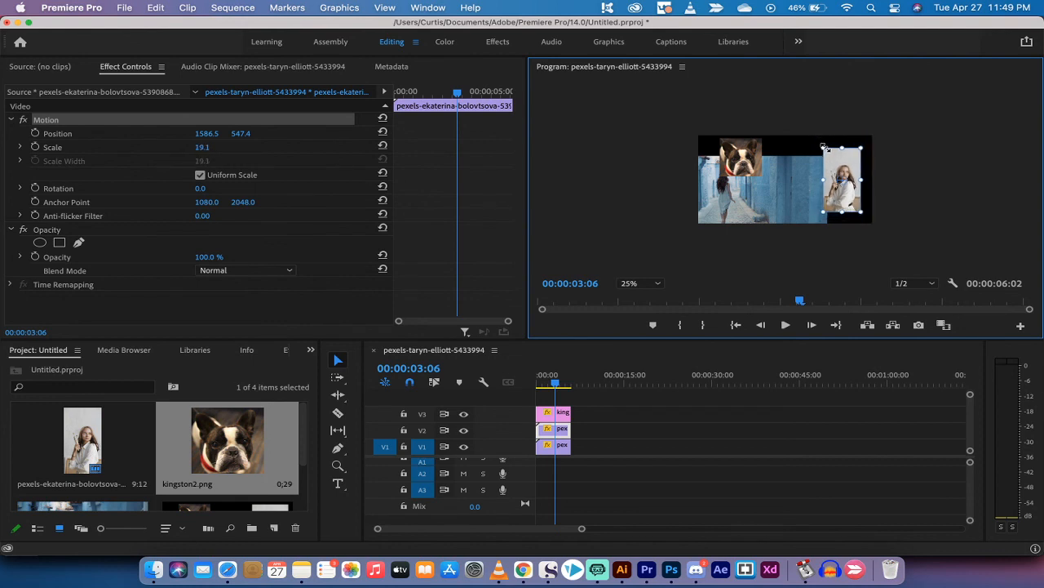